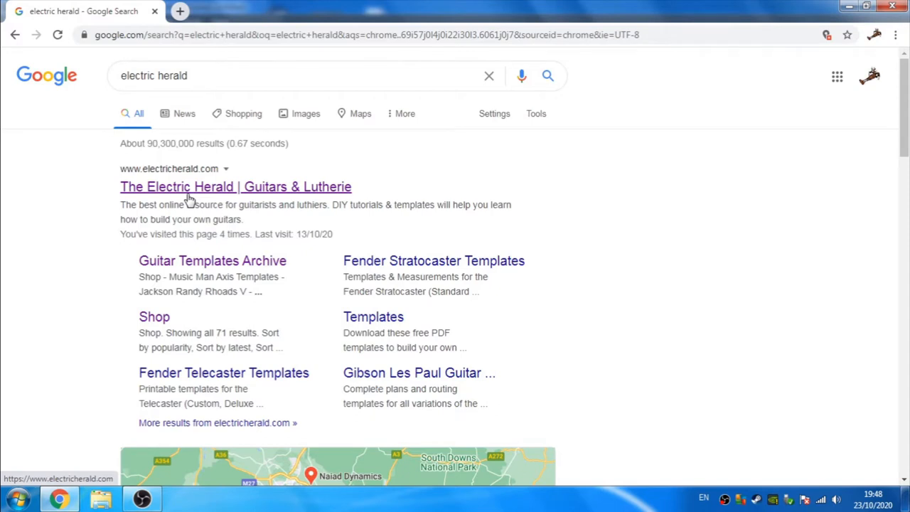
{"action": "mouse_move", "coordinate": [198, 192]}
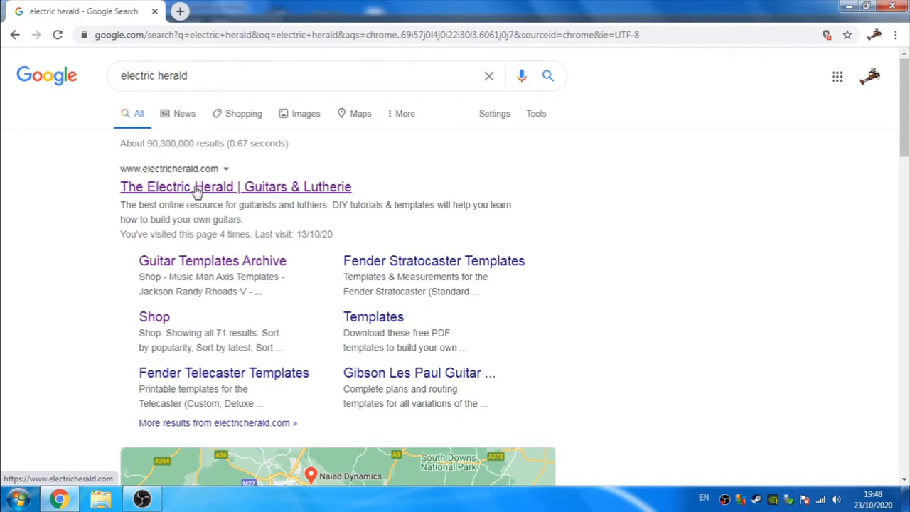
{"action": "mouse_move", "coordinate": [227, 193]}
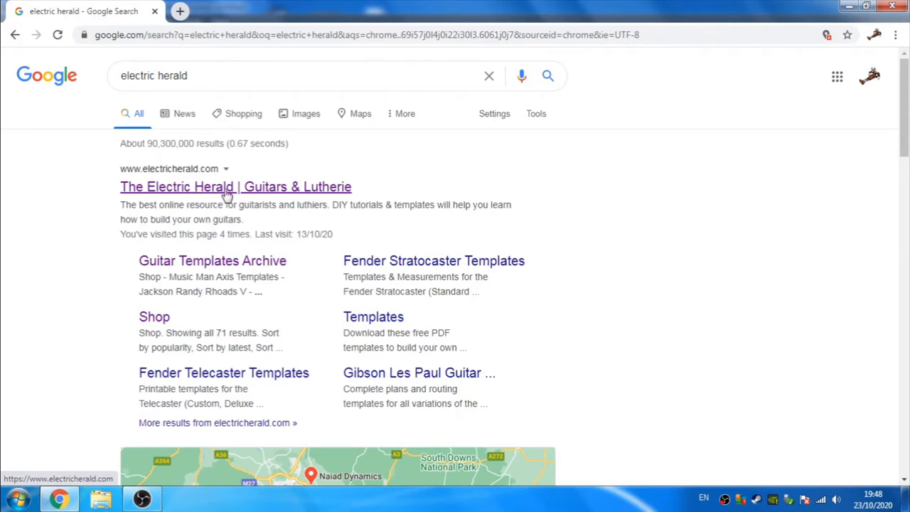
{"action": "mouse_move", "coordinate": [239, 202]}
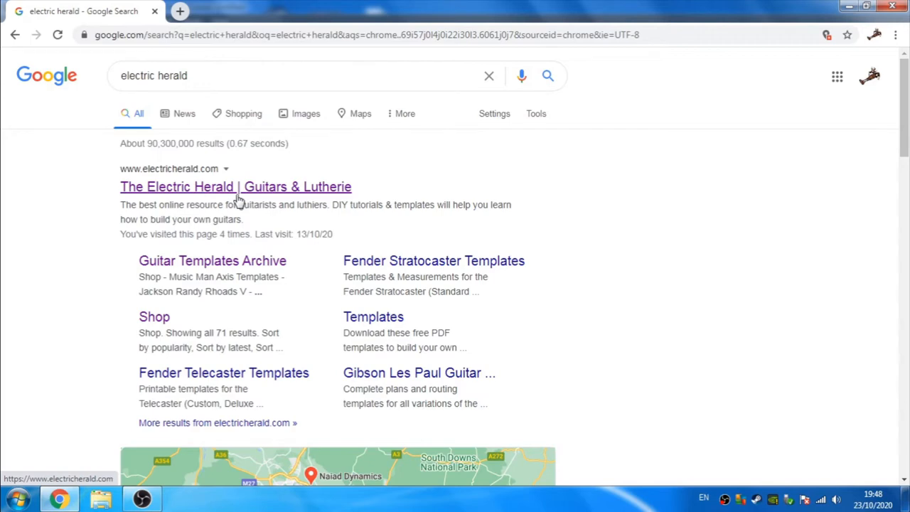
- Download the Blackmachine B6 template PDF from Electric Herald's Guitar Templates page
{"action": "left_click", "coordinate": [235, 187]}
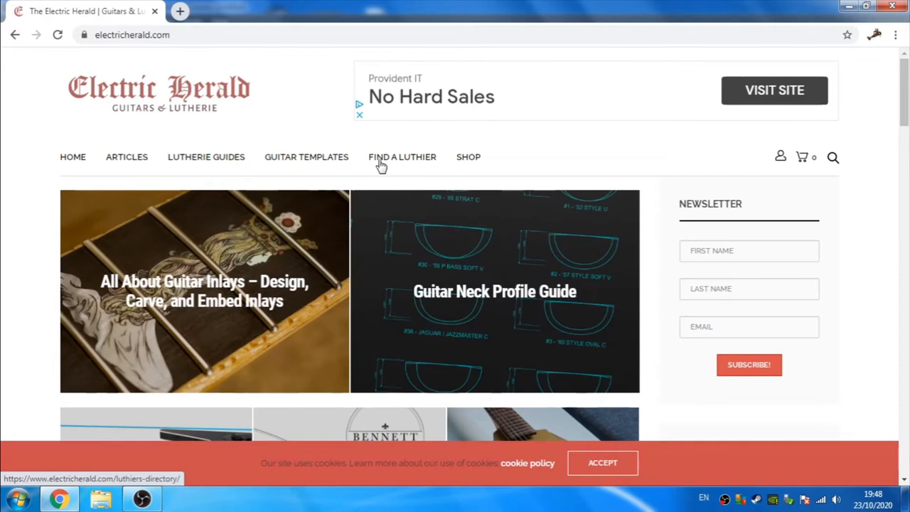
{"action": "mouse_move", "coordinate": [307, 157]}
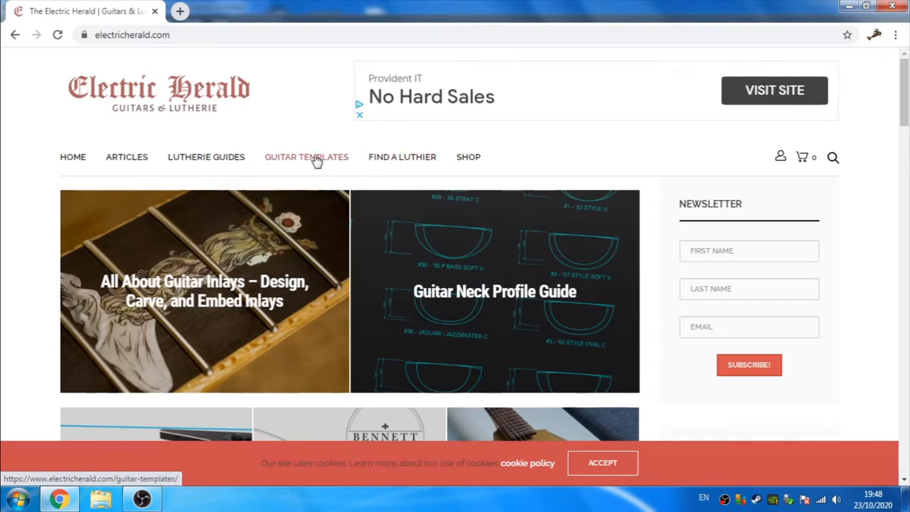
{"action": "left_click", "coordinate": [306, 157]}
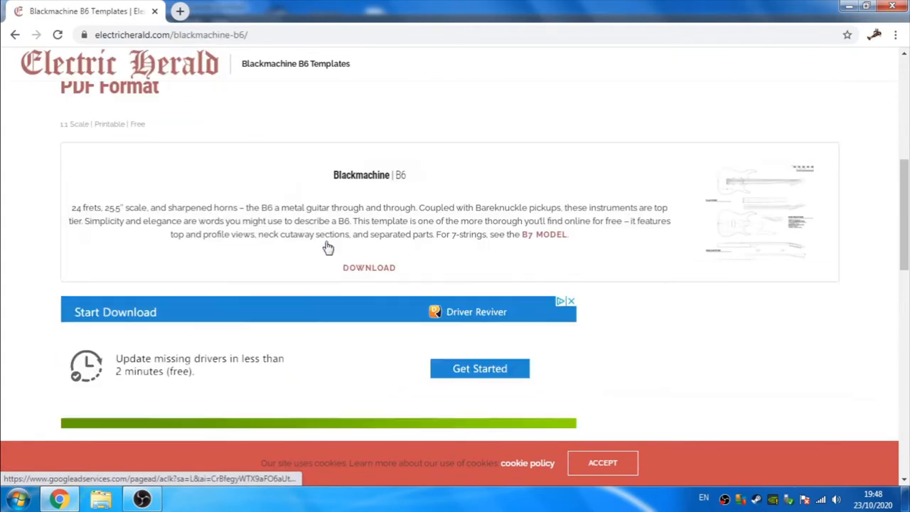
{"action": "left_click", "coordinate": [370, 267]}
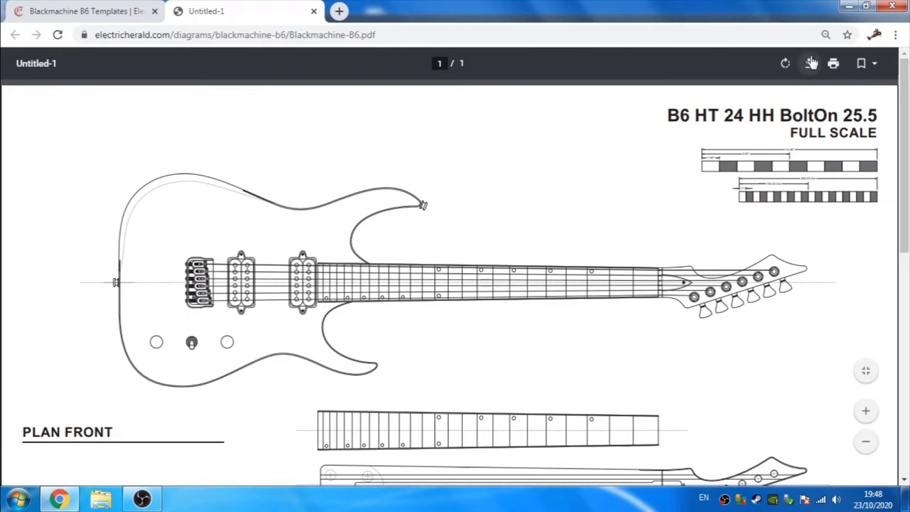
{"action": "left_click", "coordinate": [809, 63]}
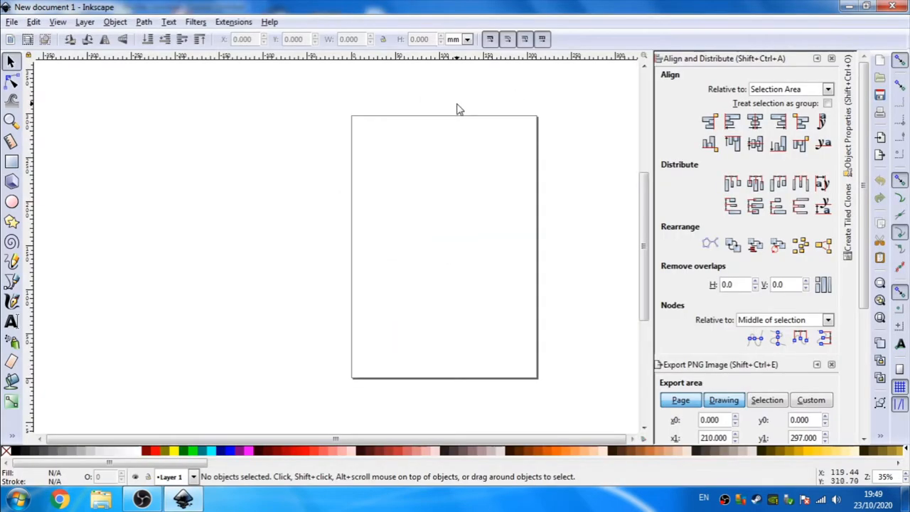
- Import the Blackmachine-B6 PDF from the Desktop, accepting the PDF import settings
{"action": "left_click", "coordinate": [11, 21]}
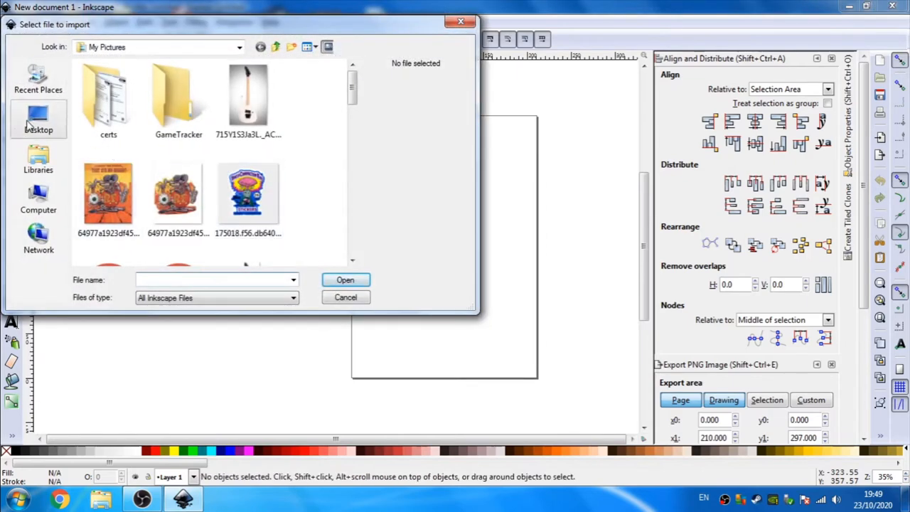
{"action": "left_click", "coordinate": [37, 120]}
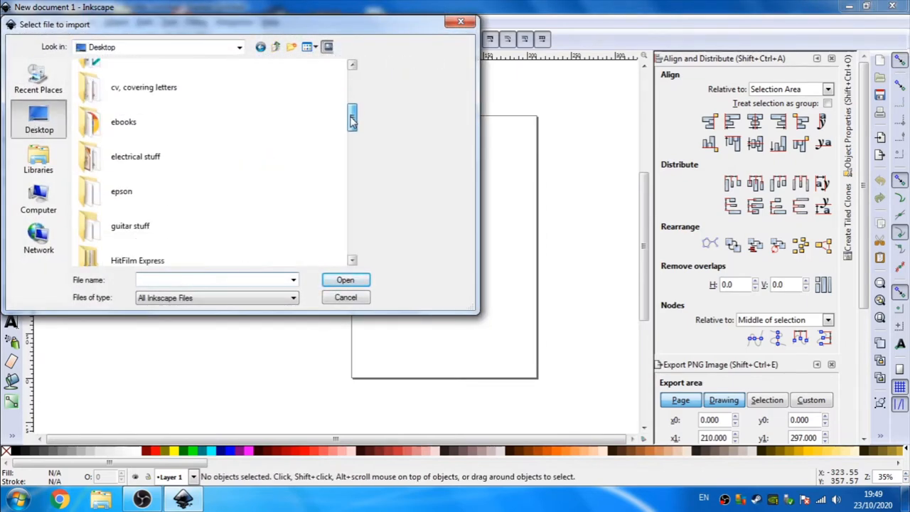
{"action": "left_click", "coordinate": [156, 205]}
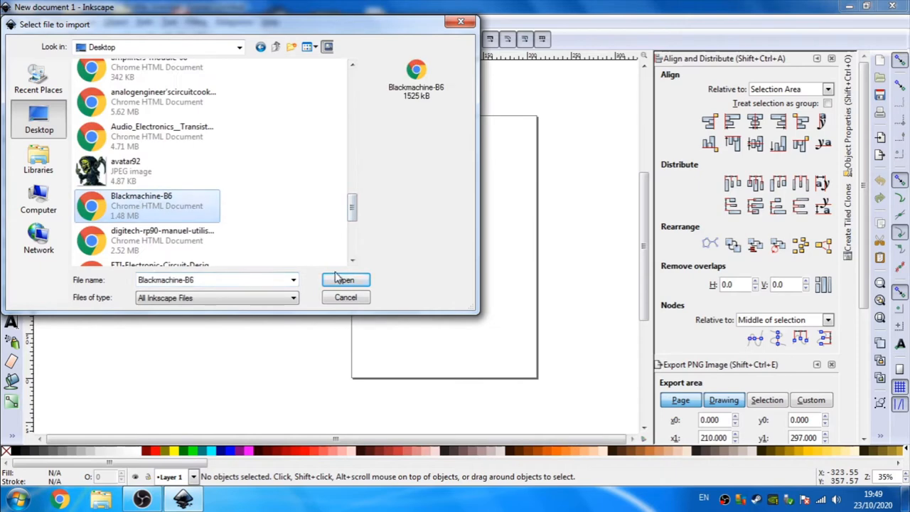
{"action": "left_click", "coordinate": [345, 278]}
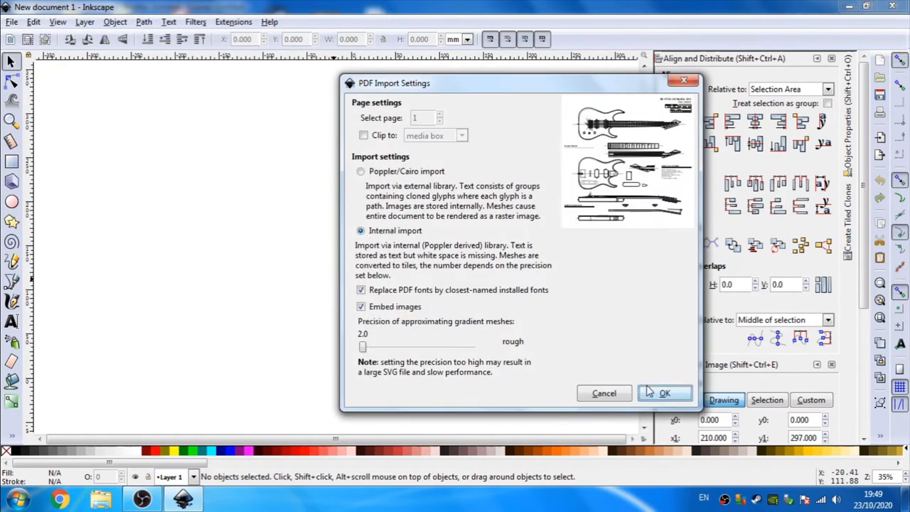
{"action": "left_click", "coordinate": [664, 393]}
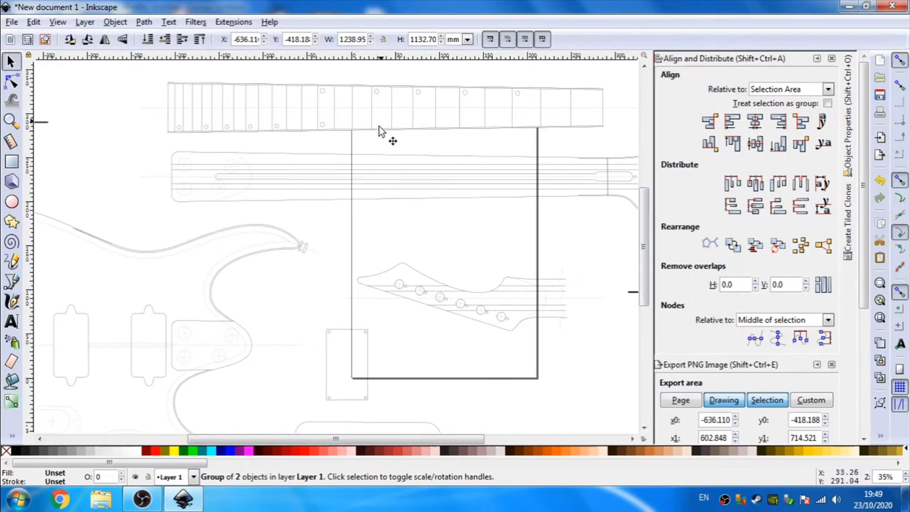
{"action": "mouse_move", "coordinate": [535, 155]}
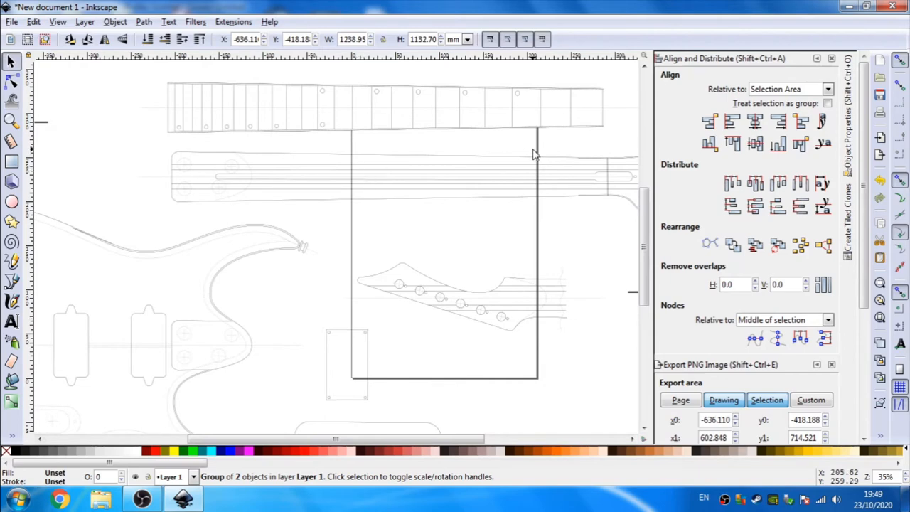
{"action": "mouse_move", "coordinate": [179, 367]}
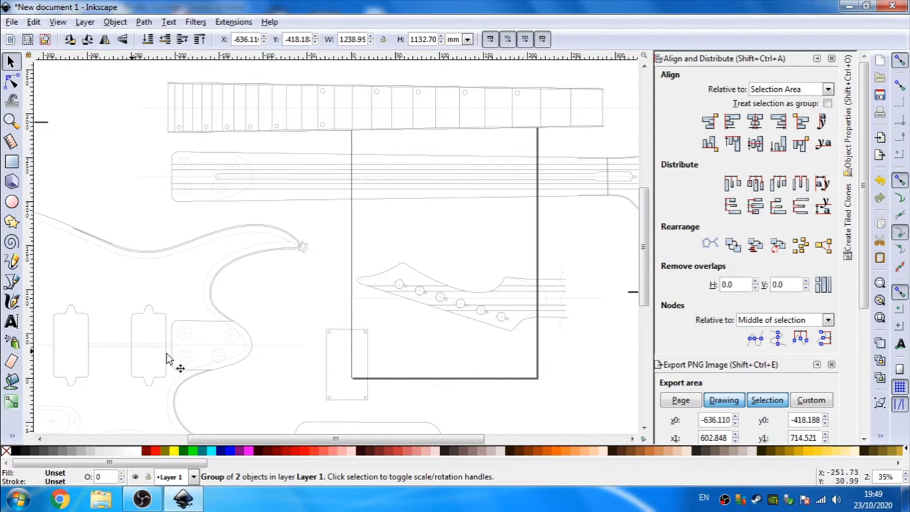
{"action": "mouse_move", "coordinate": [363, 268]}
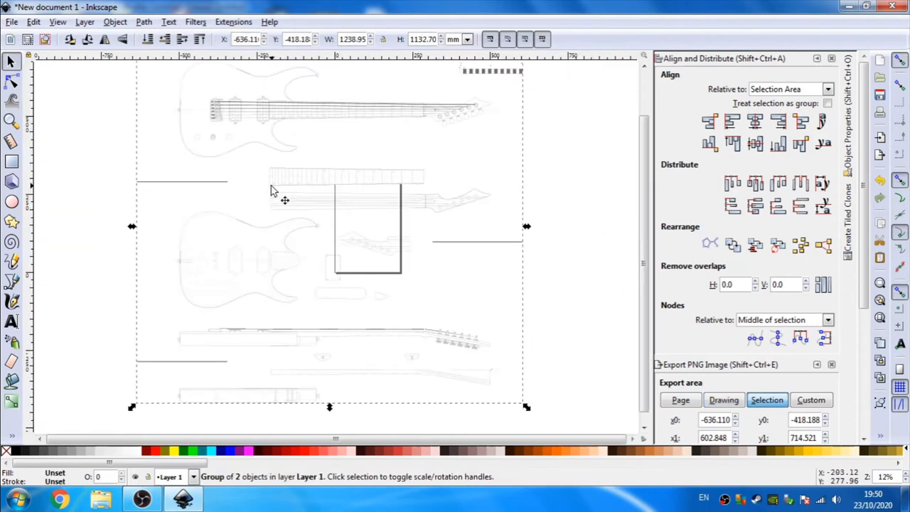
{"action": "mouse_move", "coordinate": [518, 239]}
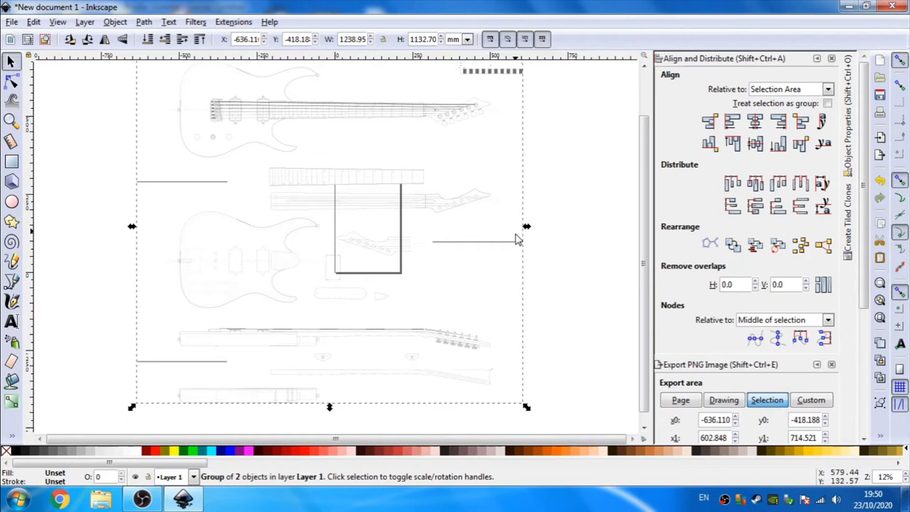
{"action": "mouse_move", "coordinate": [526, 226]}
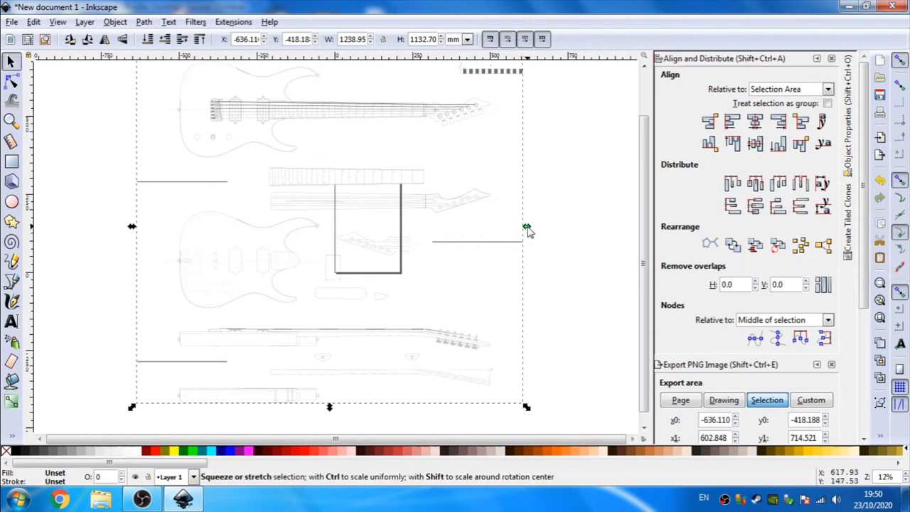
{"action": "mouse_move", "coordinate": [377, 128]}
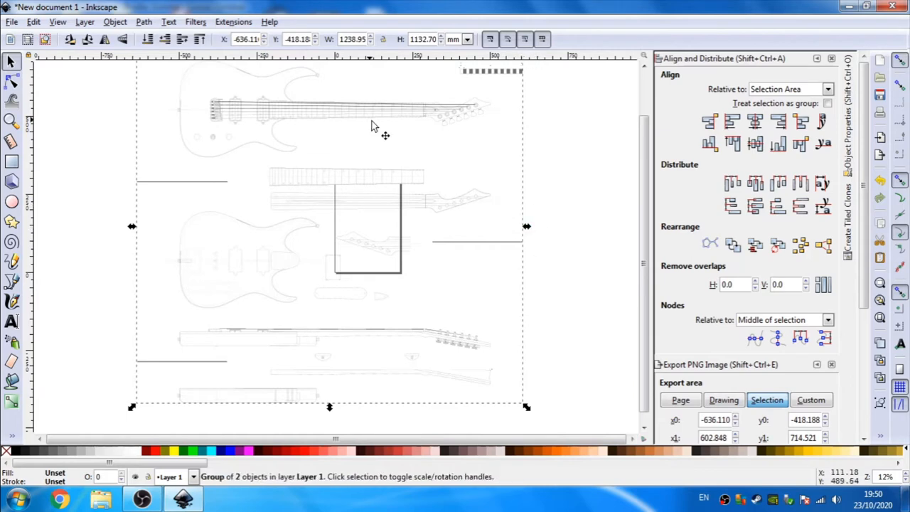
{"action": "mouse_move", "coordinate": [231, 30]}
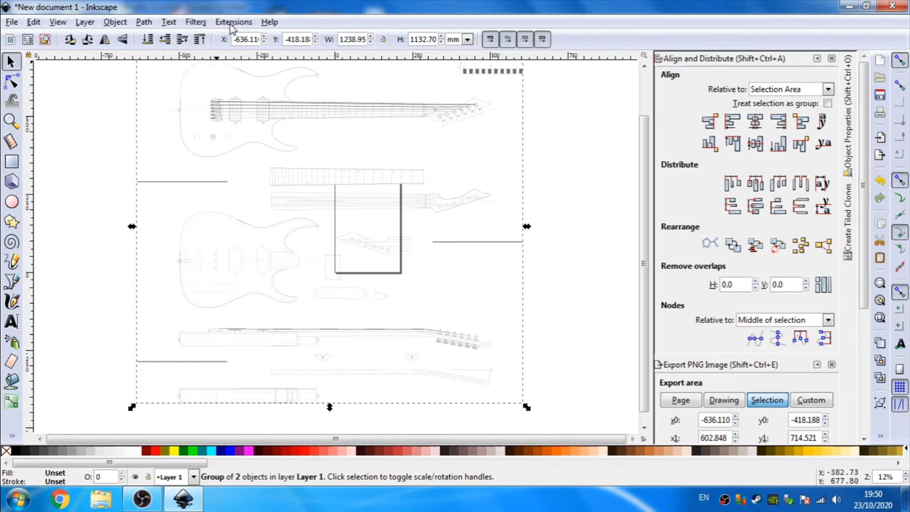
- Render a Cartesian grid with line width 0.3 and spacing 100 over the template
{"action": "left_click", "coordinate": [234, 21]}
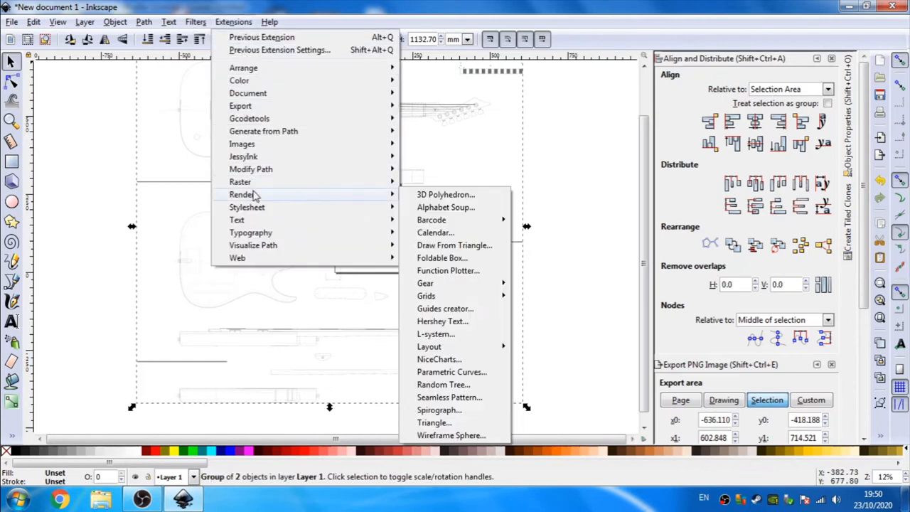
{"action": "mouse_move", "coordinate": [427, 296]}
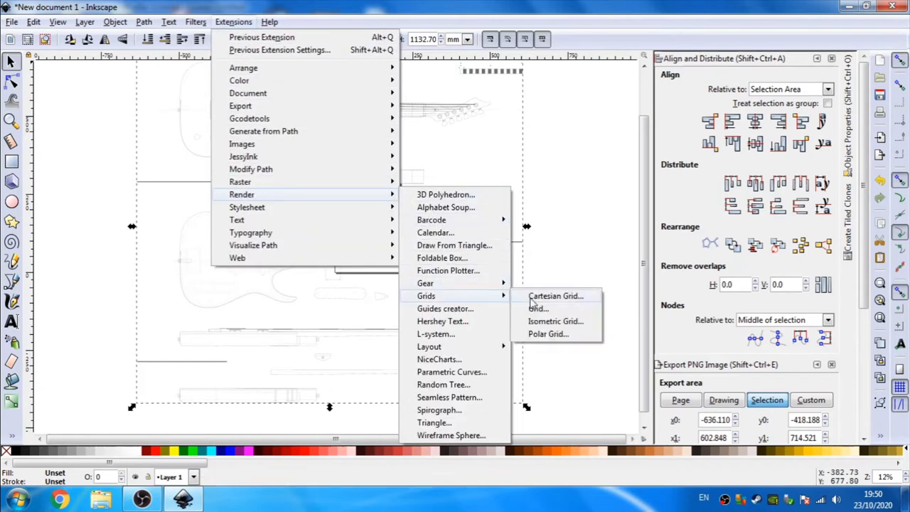
{"action": "left_click", "coordinate": [537, 308]}
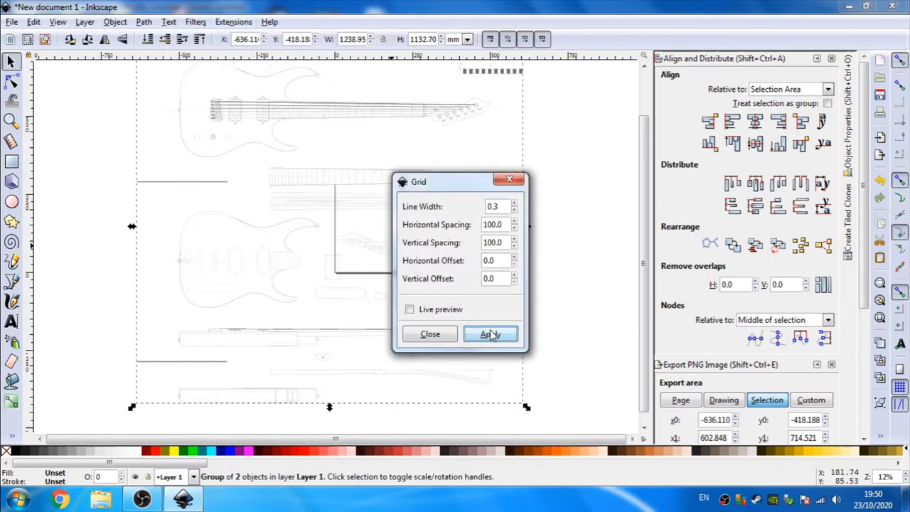
{"action": "left_click", "coordinate": [489, 334]}
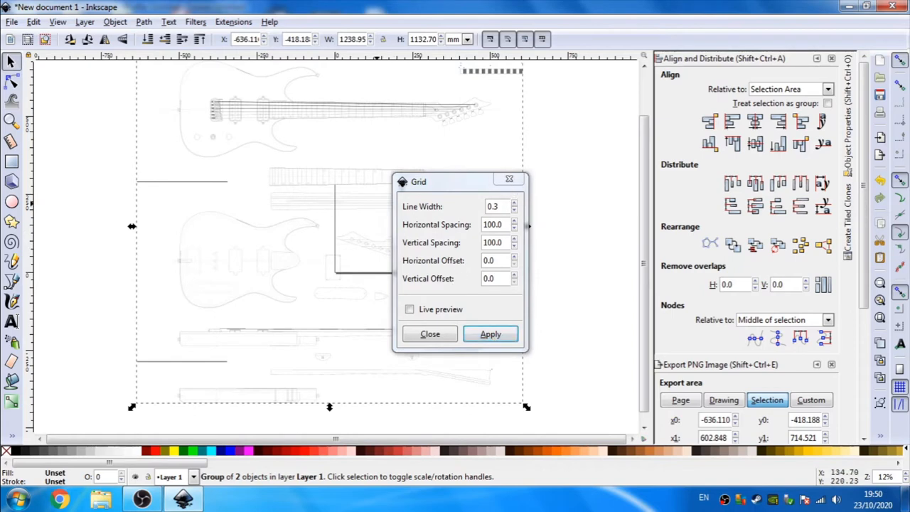
{"action": "left_click", "coordinate": [430, 334]}
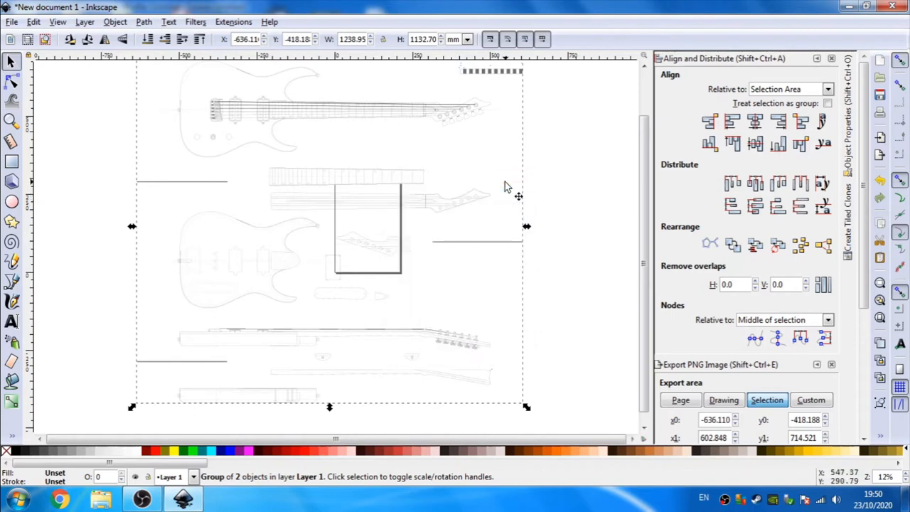
{"action": "mouse_move", "coordinate": [377, 216]}
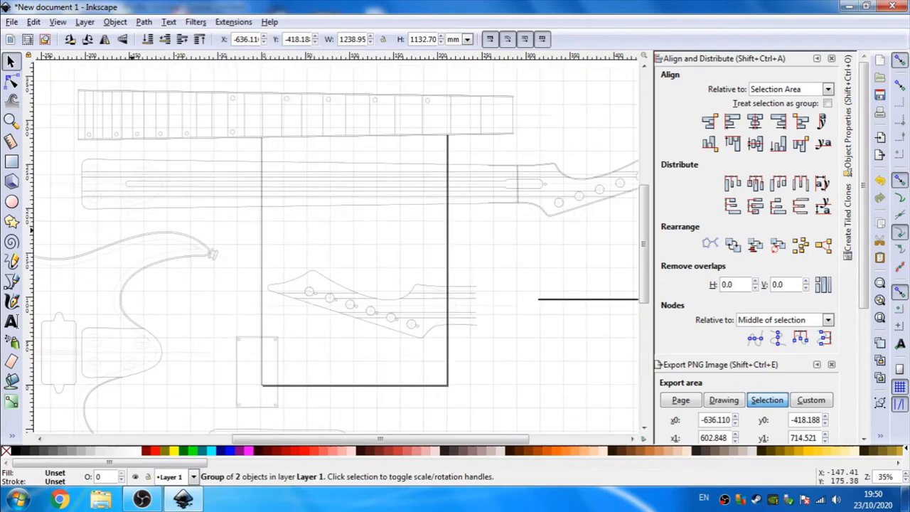
{"action": "mouse_move", "coordinate": [109, 305]}
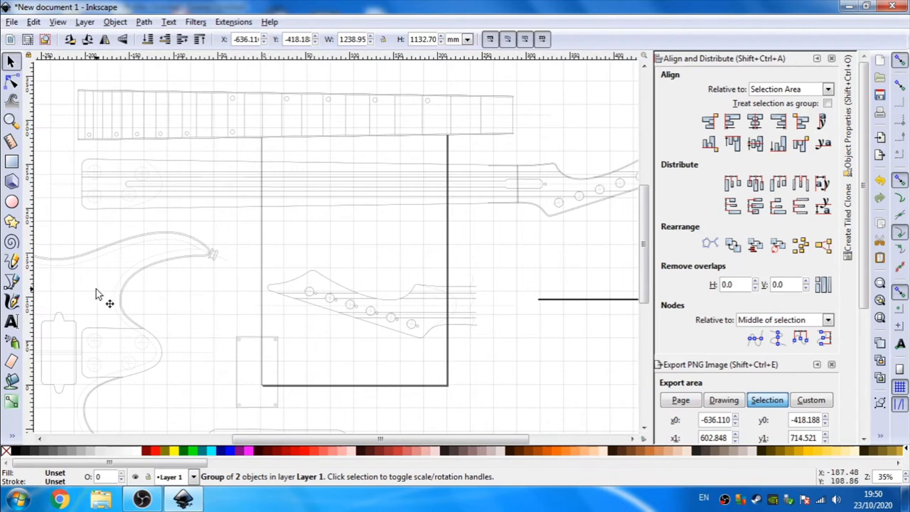
{"action": "scroll", "scroll_direction": "down", "scroll_amount": 3}
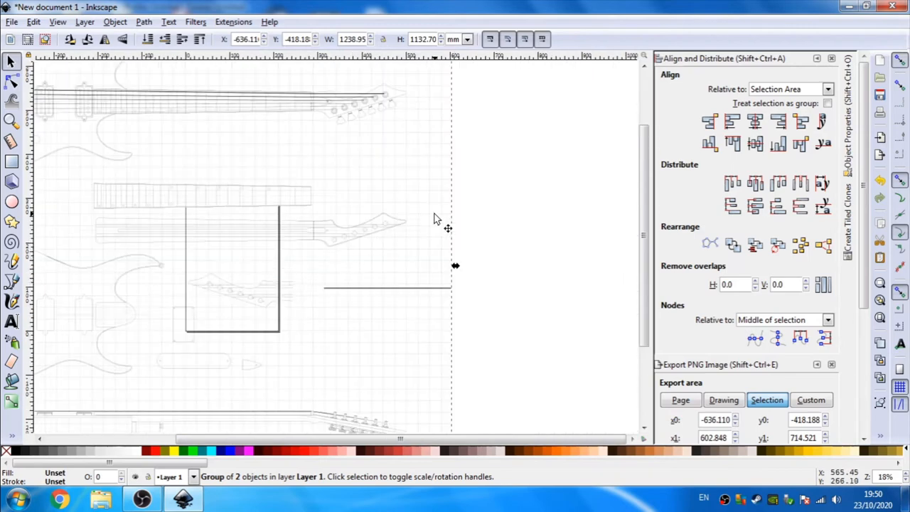
{"action": "mouse_move", "coordinate": [432, 228]}
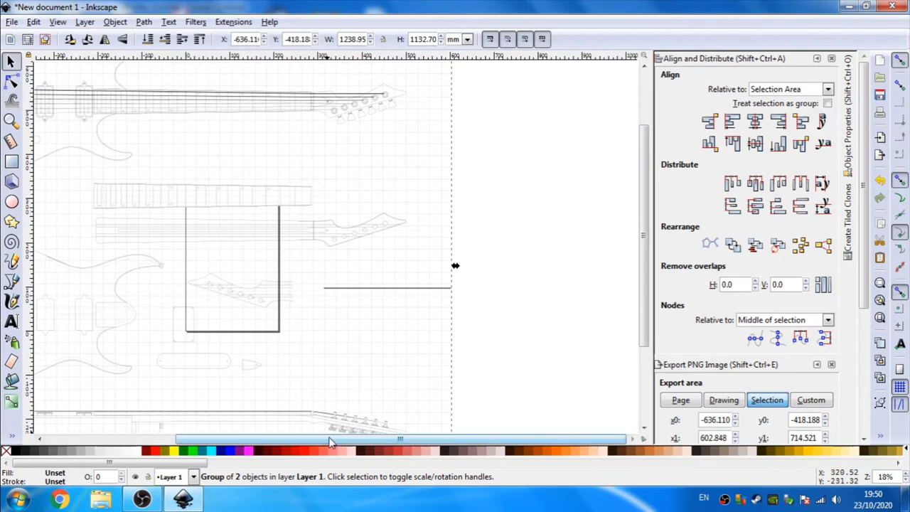
{"action": "left_click_drag", "start_coordinate": [398, 438], "coordinate": [330, 438]}
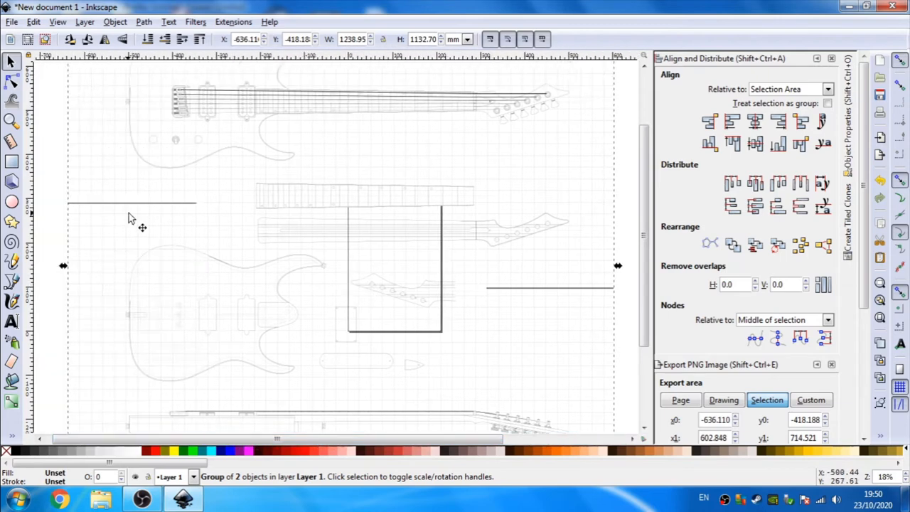
{"action": "mouse_move", "coordinate": [57, 185]}
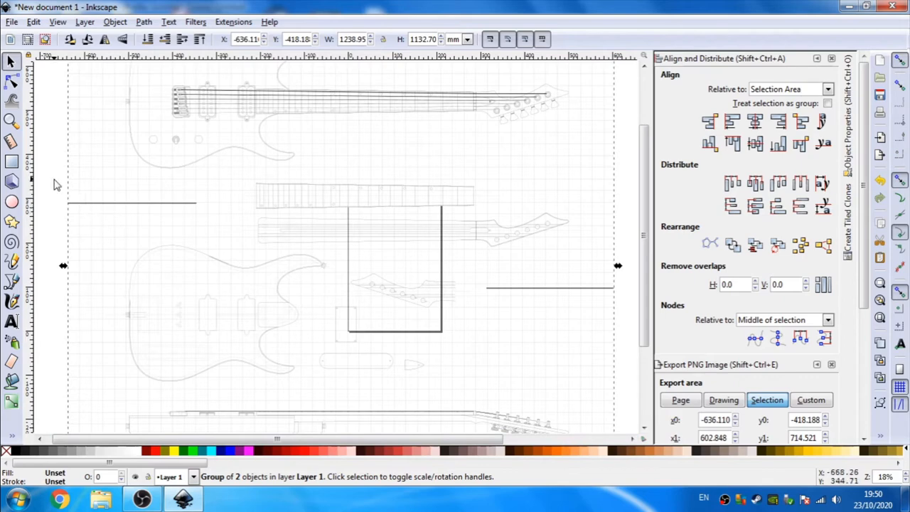
{"action": "left_click_drag", "start_coordinate": [57, 185], "coordinate": [142, 188]}
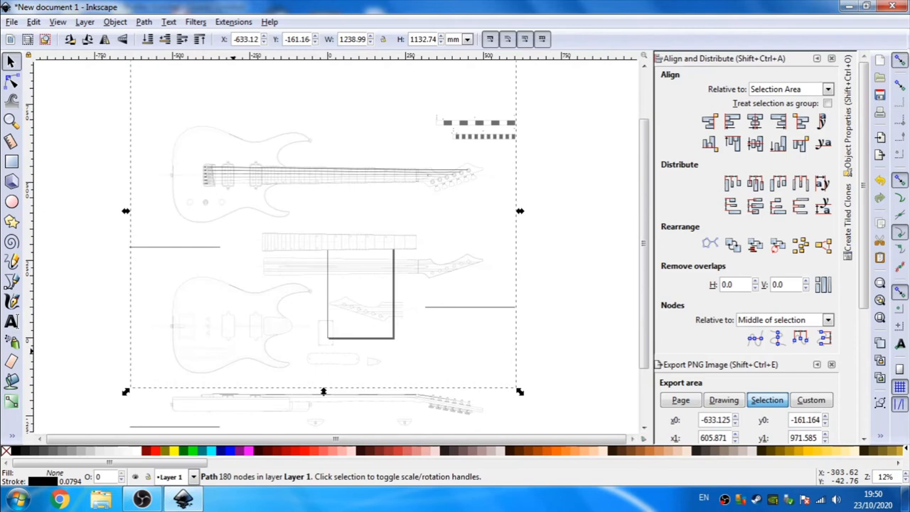
{"action": "mouse_move", "coordinate": [182, 387]}
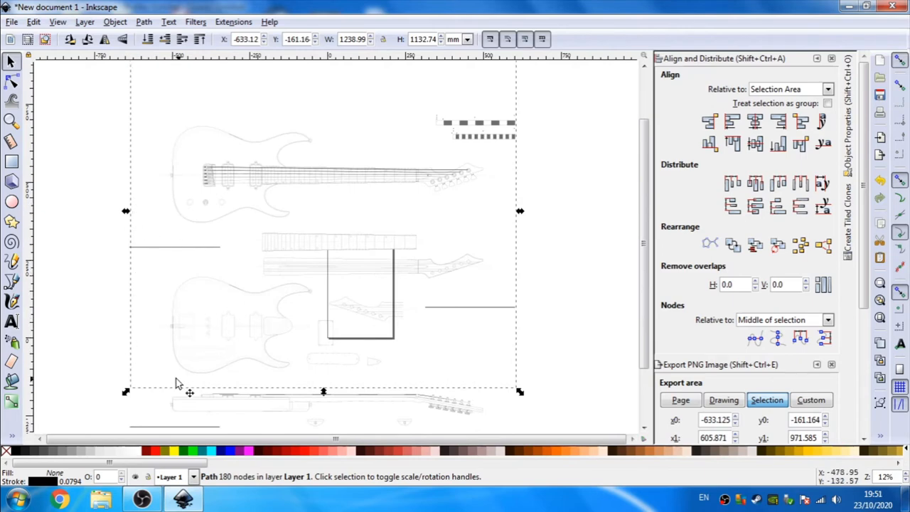
{"action": "mouse_move", "coordinate": [157, 414]}
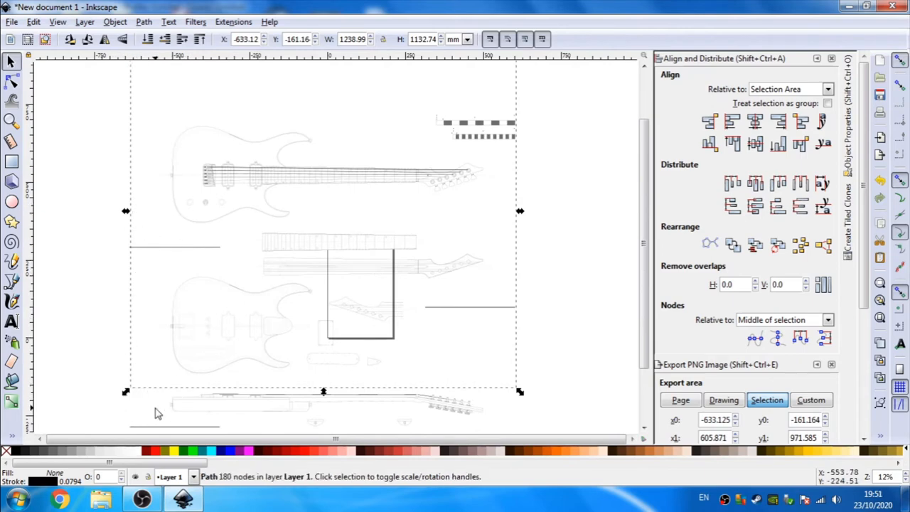
{"action": "mouse_move", "coordinate": [216, 409]}
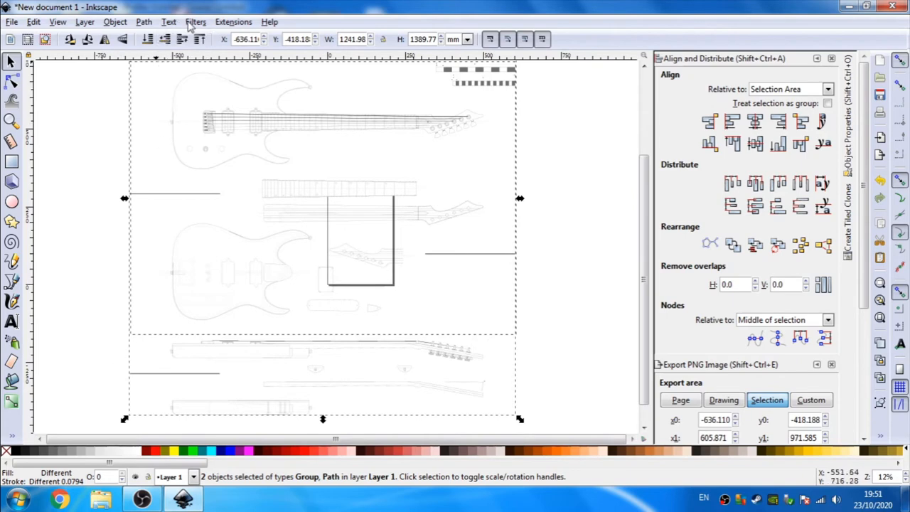
- Bring up the Object menu with grid and template selected together
{"action": "left_click", "coordinate": [114, 22]}
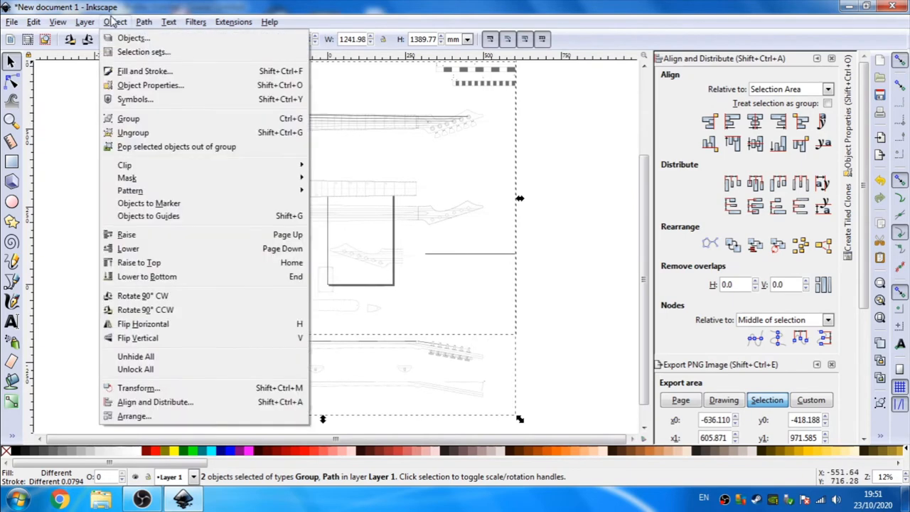
{"action": "mouse_move", "coordinate": [128, 113]}
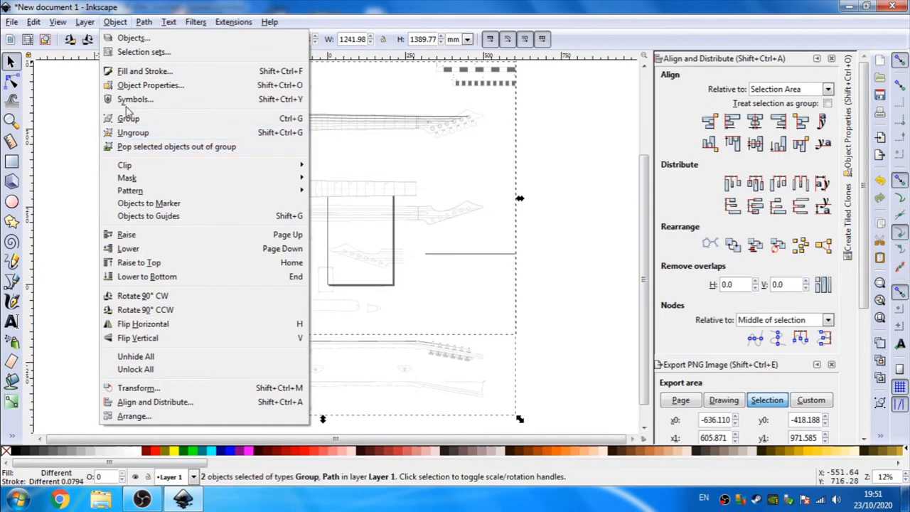
- Group the guitar template and grid into a single object
{"action": "left_click", "coordinate": [128, 118]}
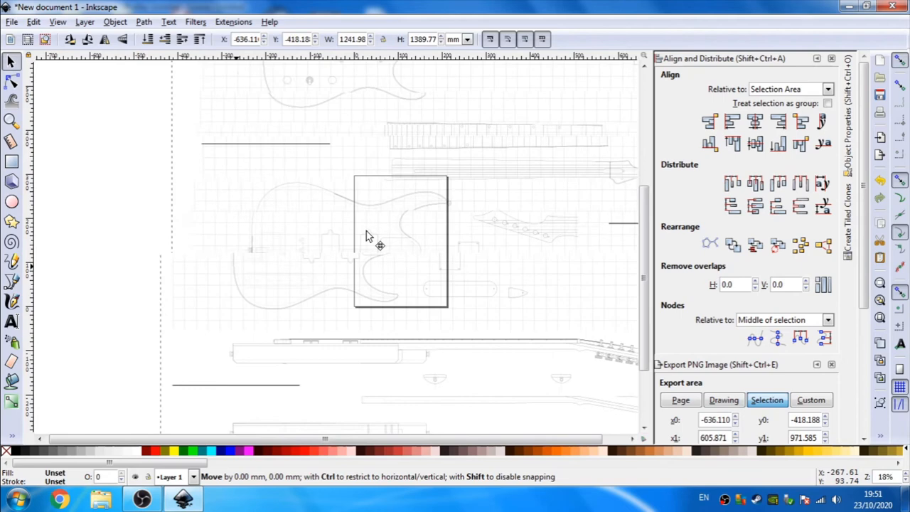
- Drag the rotated template group so a guitar body section covers the A4 page
{"action": "left_click_drag", "start_coordinate": [369, 235], "coordinate": [277, 242]}
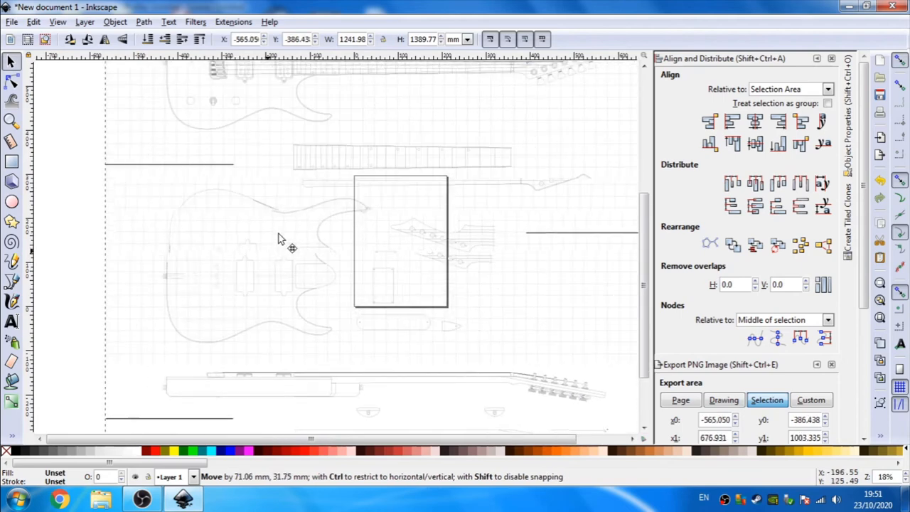
{"action": "left_click_drag", "start_coordinate": [288, 248], "coordinate": [259, 262]}
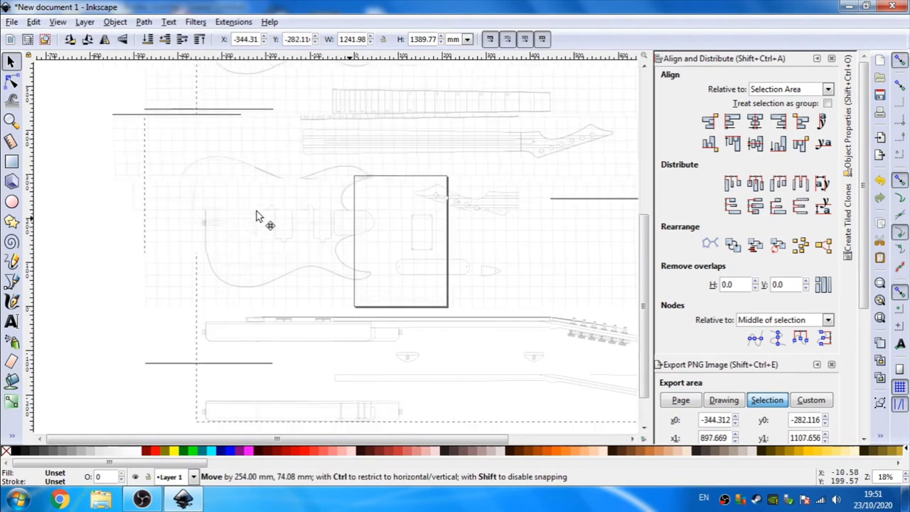
{"action": "left_click_drag", "start_coordinate": [256, 216], "coordinate": [398, 225]}
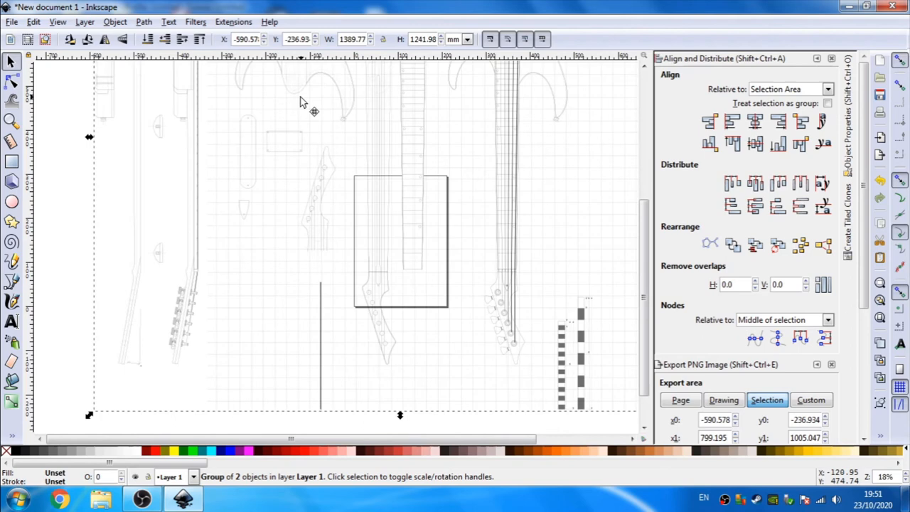
{"action": "left_click_drag", "start_coordinate": [298, 103], "coordinate": [373, 330]}
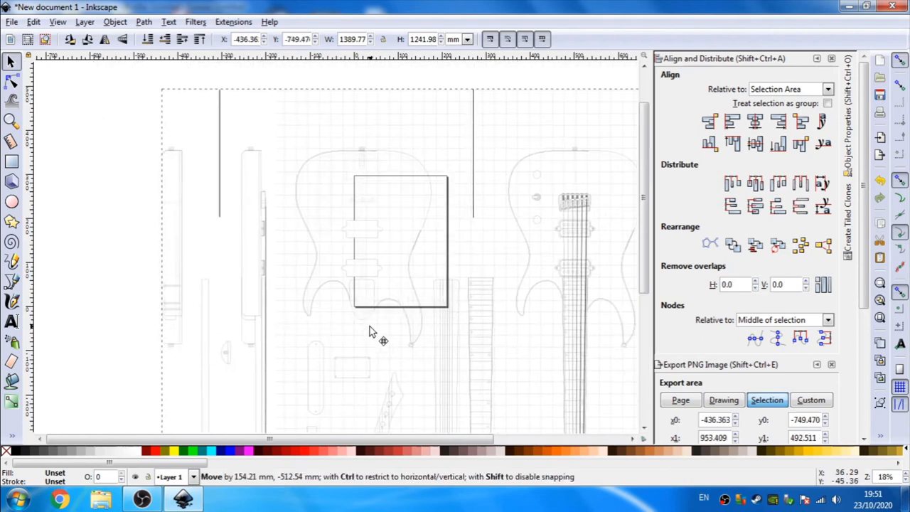
{"action": "left_click_drag", "start_coordinate": [370, 330], "coordinate": [381, 273]}
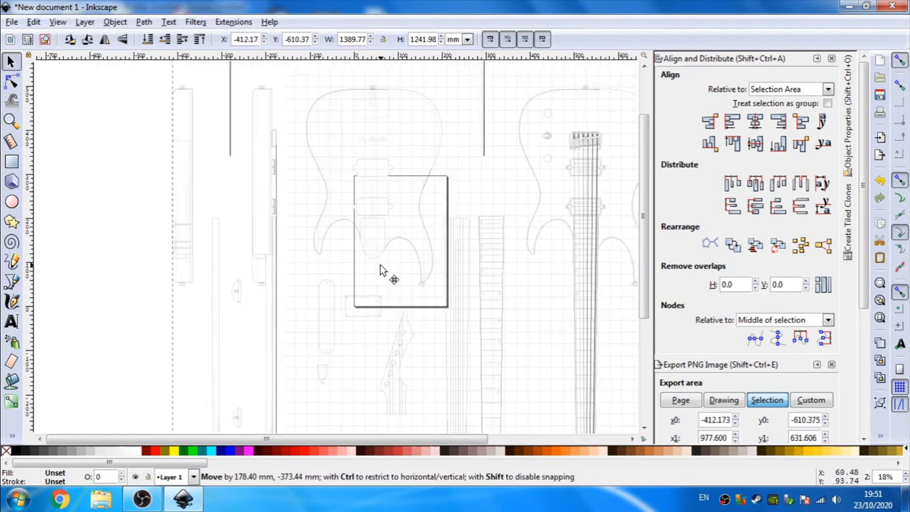
{"action": "left_click_drag", "start_coordinate": [384, 270], "coordinate": [396, 291]}
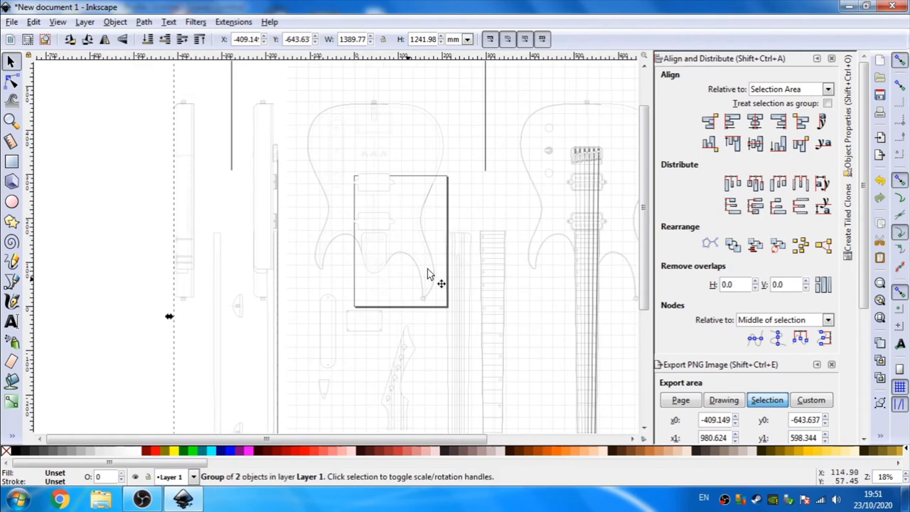
- Bring up Print for the page, then reselect the grouped template and grid
{"action": "left_click", "coordinate": [11, 22]}
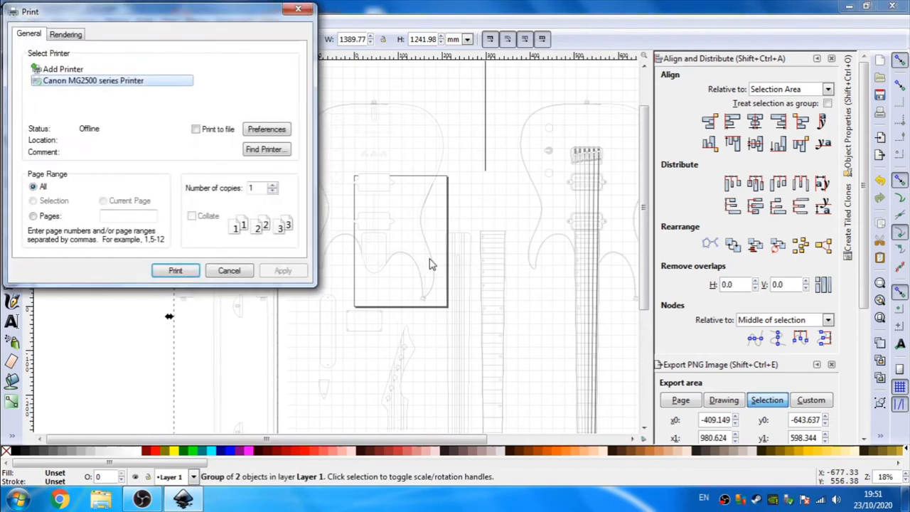
{"action": "left_click", "coordinate": [229, 270]}
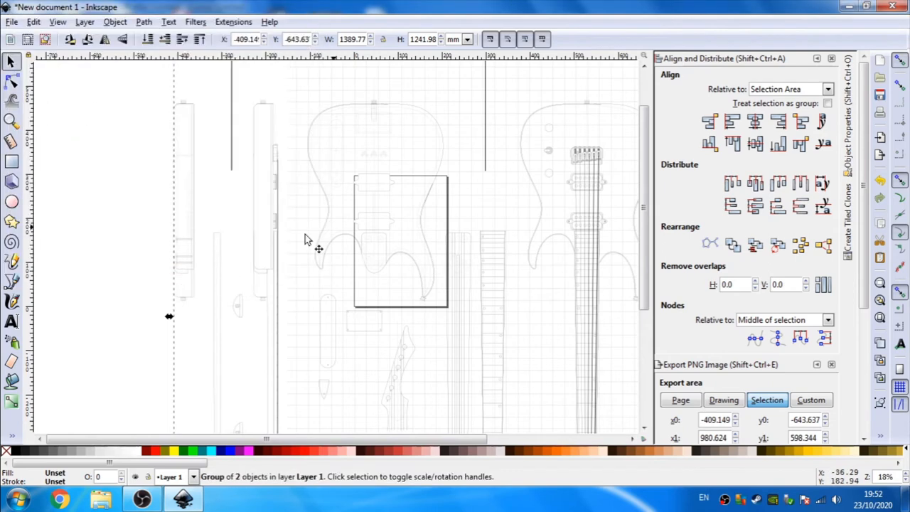
- Reposition the group so a different guitar section fills the A4 page
{"action": "left_click_drag", "start_coordinate": [319, 248], "coordinate": [428, 185]}
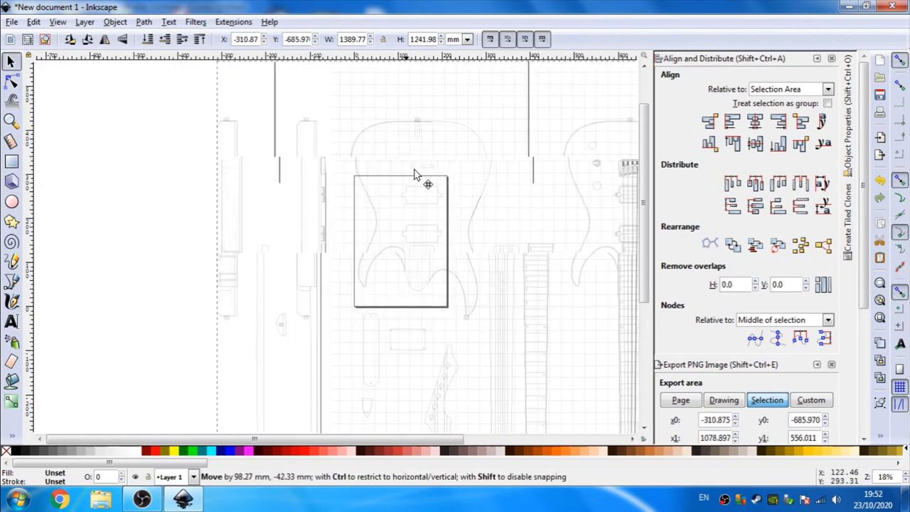
{"action": "left_click_drag", "start_coordinate": [415, 173], "coordinate": [427, 256]}
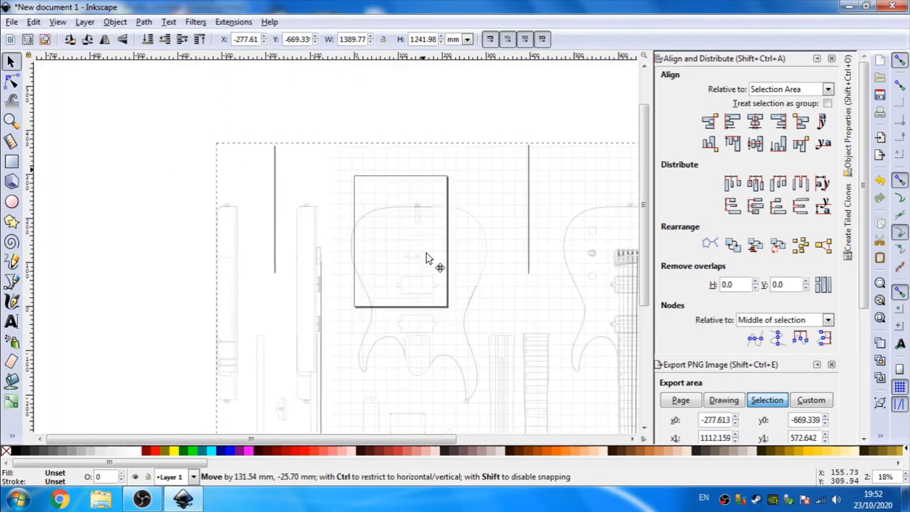
{"action": "left_click_drag", "start_coordinate": [427, 259], "coordinate": [356, 249]}
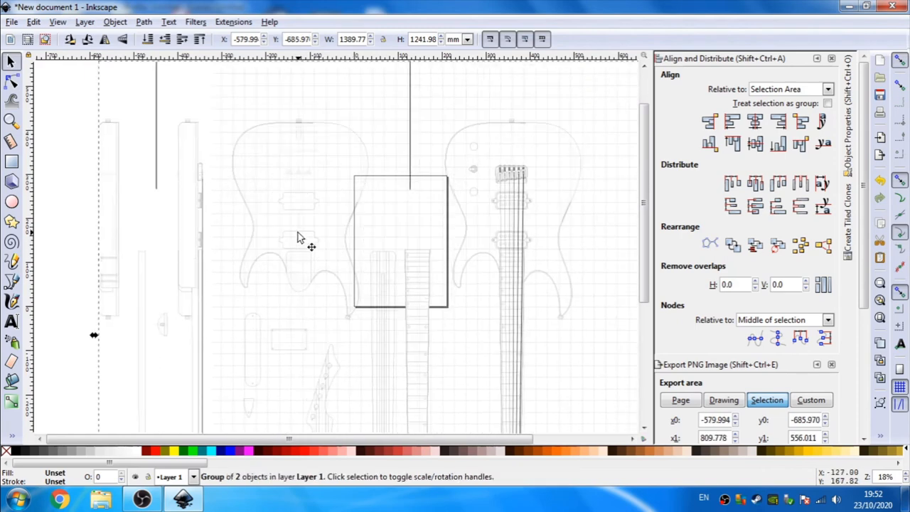
{"action": "mouse_move", "coordinate": [344, 266]}
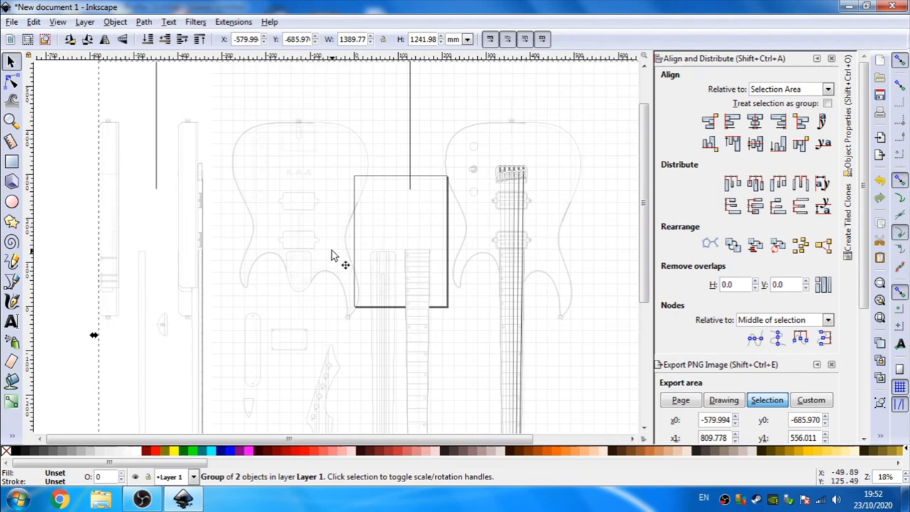
{"action": "mouse_move", "coordinate": [313, 255]}
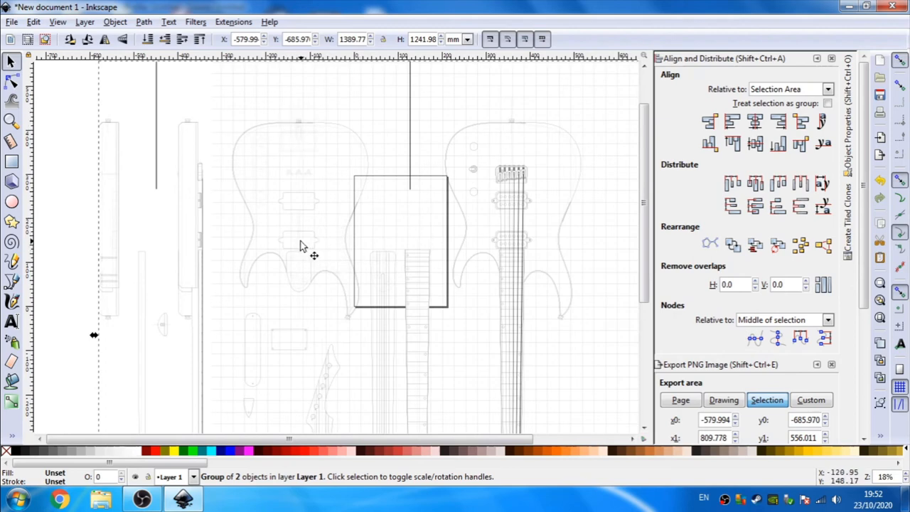
{"action": "mouse_move", "coordinate": [300, 146]}
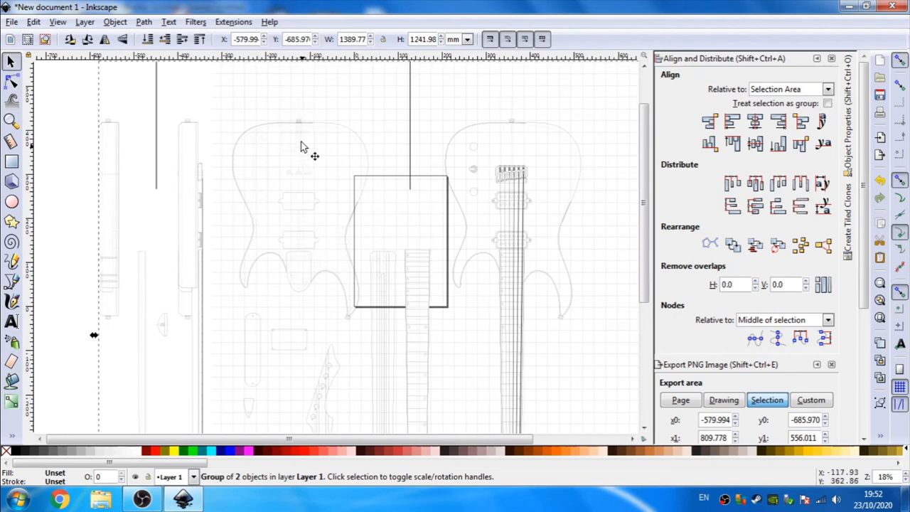
{"action": "mouse_move", "coordinate": [297, 169]}
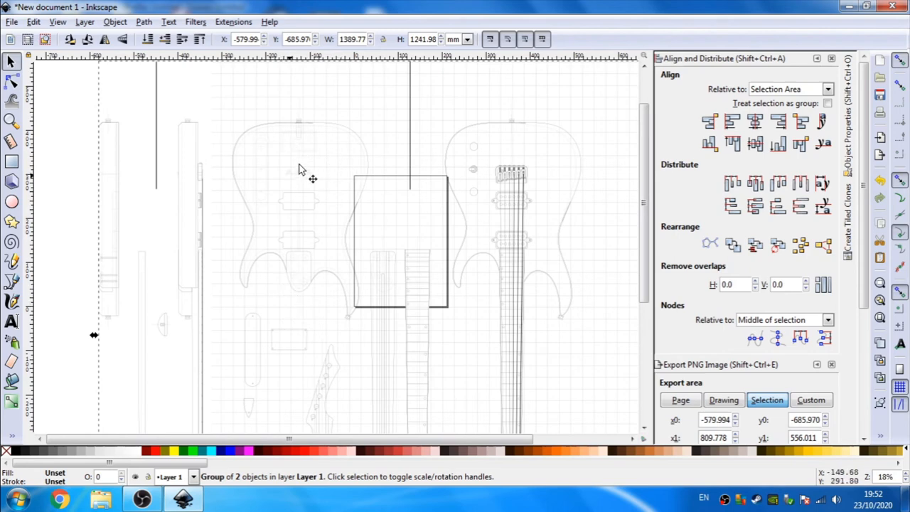
{"action": "mouse_move", "coordinate": [301, 284]}
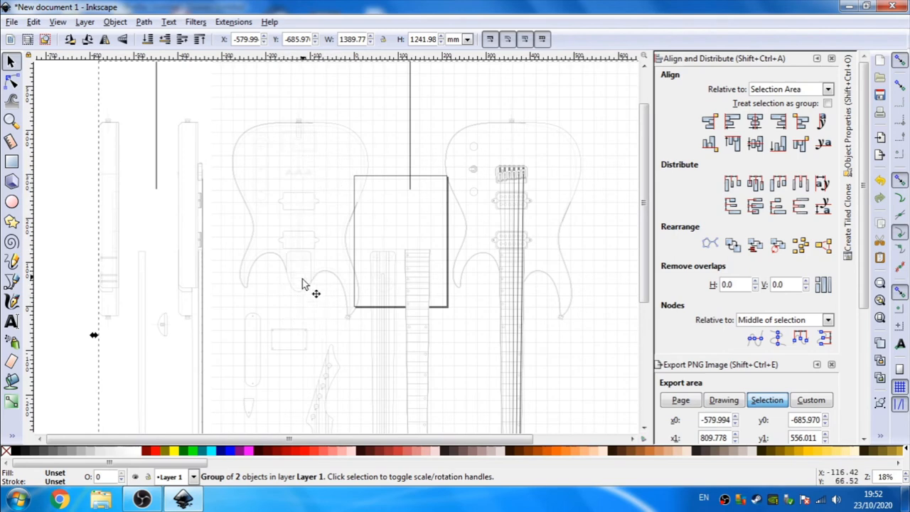
{"action": "mouse_move", "coordinate": [71, 245]}
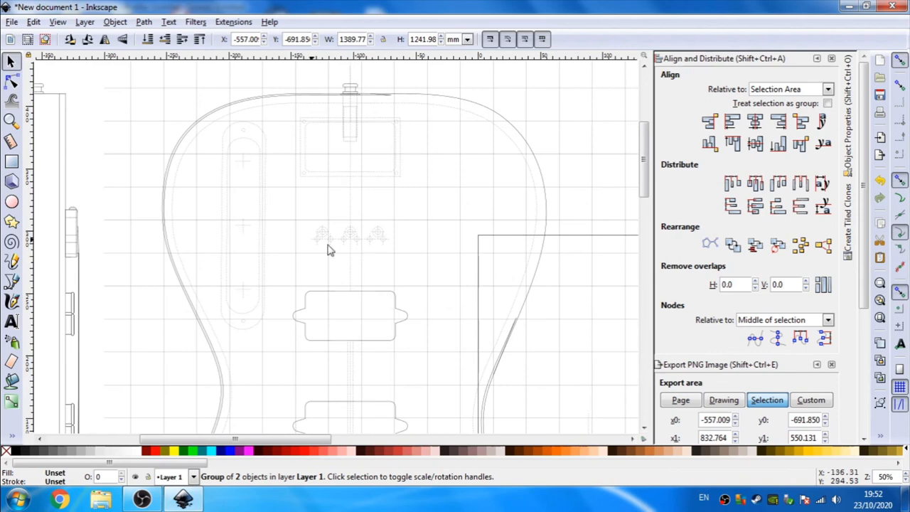
{"action": "mouse_move", "coordinate": [396, 213]}
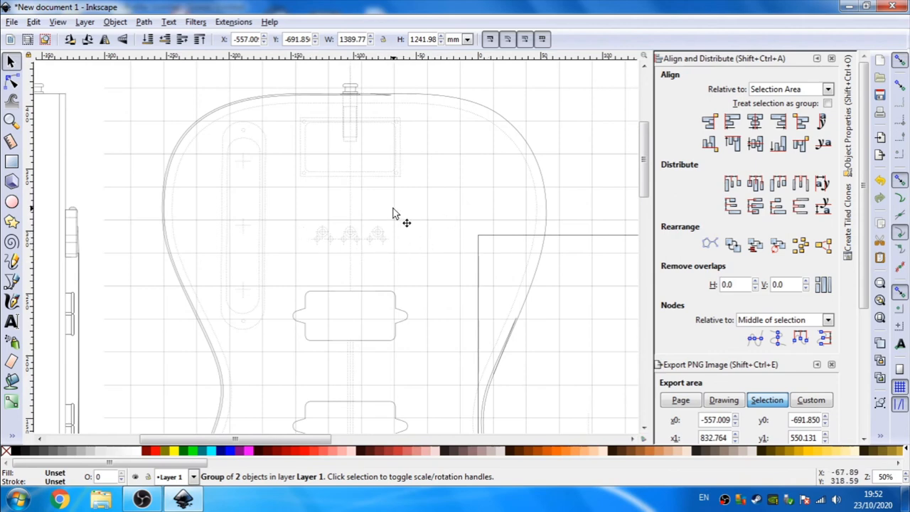
{"action": "mouse_move", "coordinate": [398, 225]}
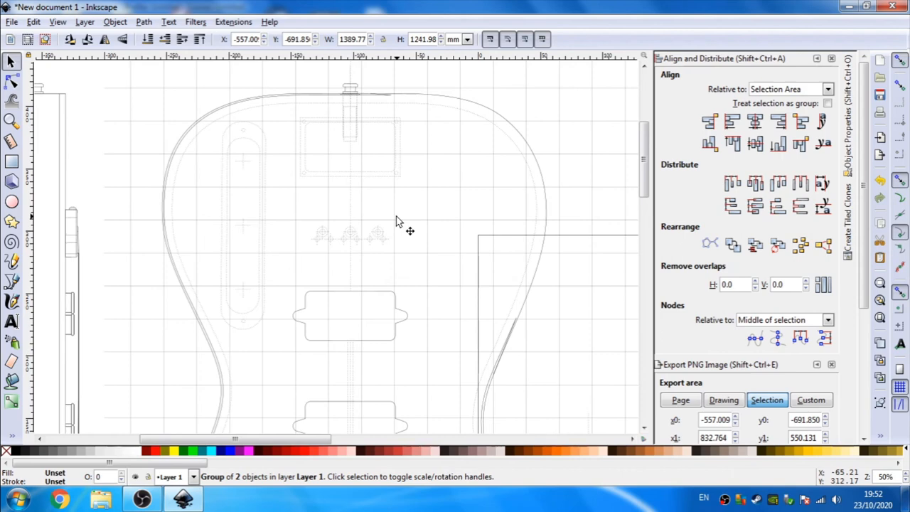
{"action": "mouse_move", "coordinate": [255, 319]}
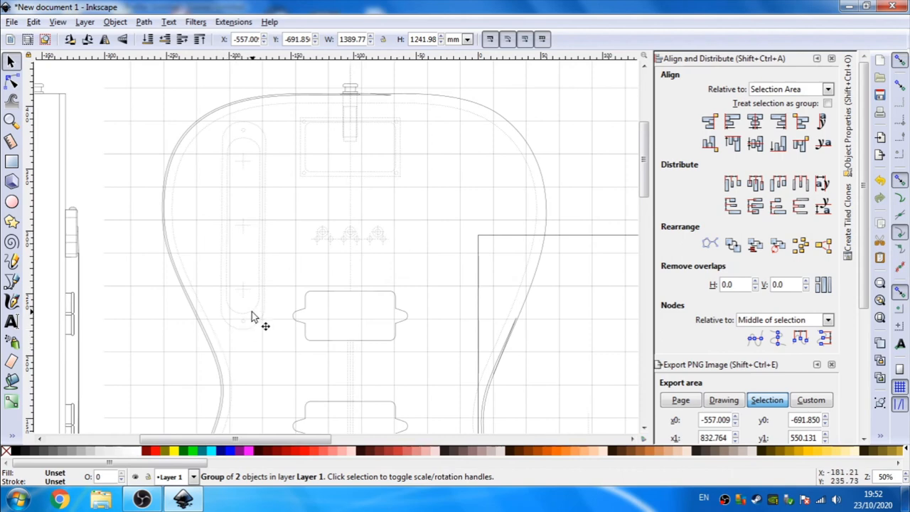
{"action": "mouse_move", "coordinate": [390, 226]}
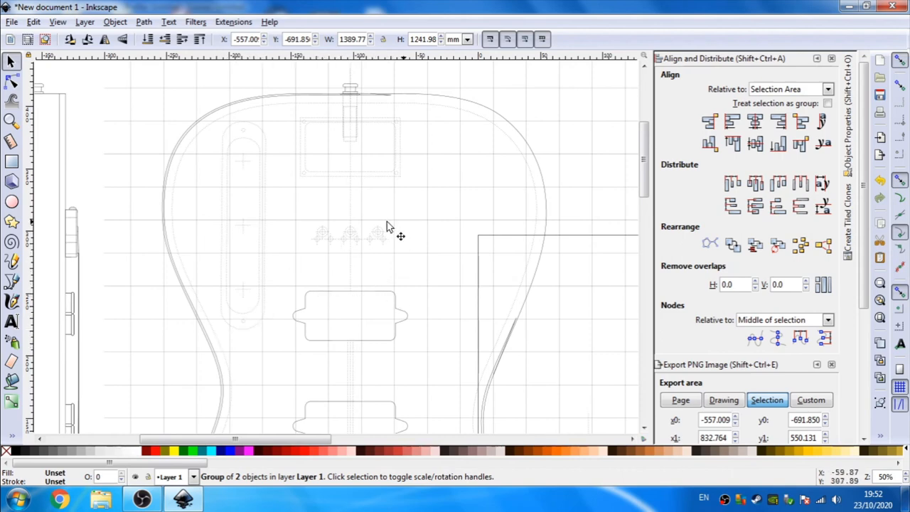
{"action": "mouse_move", "coordinate": [342, 219]}
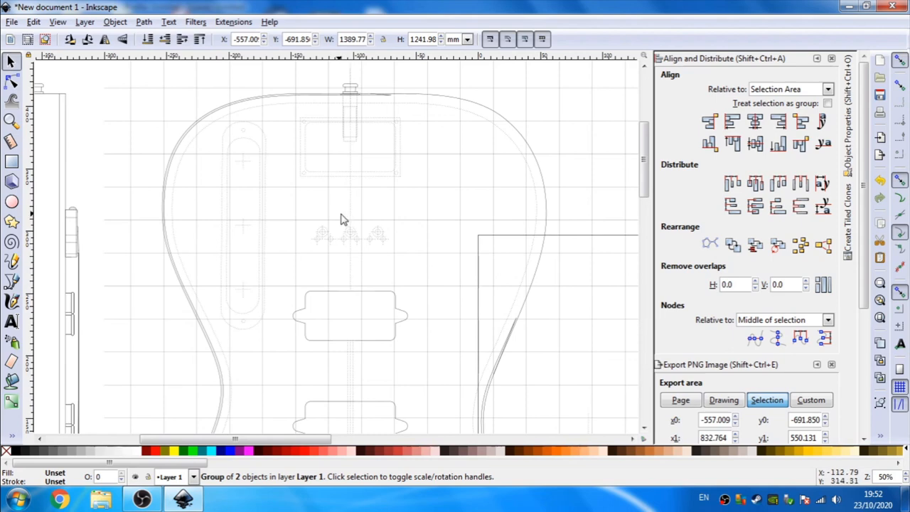
{"action": "mouse_move", "coordinate": [105, 217]}
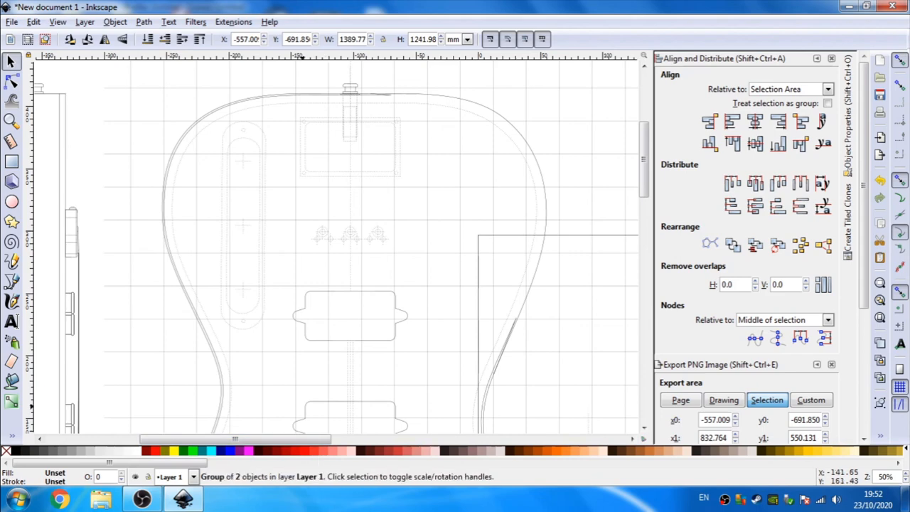
{"action": "mouse_move", "coordinate": [80, 123]}
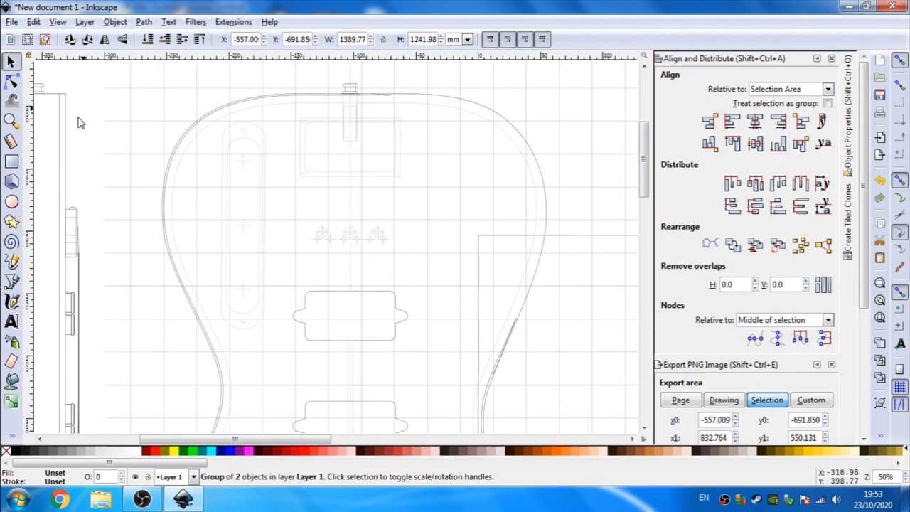
{"action": "mouse_move", "coordinate": [125, 134]}
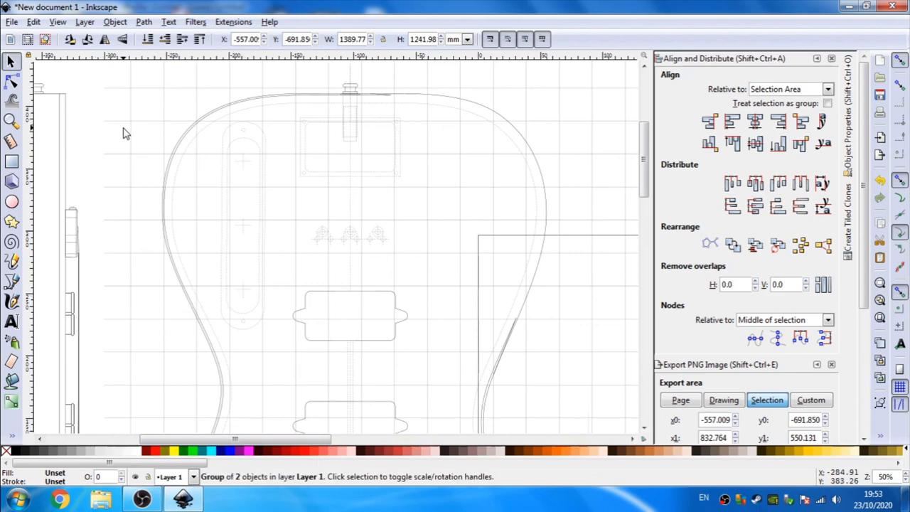
{"action": "mouse_move", "coordinate": [176, 146]}
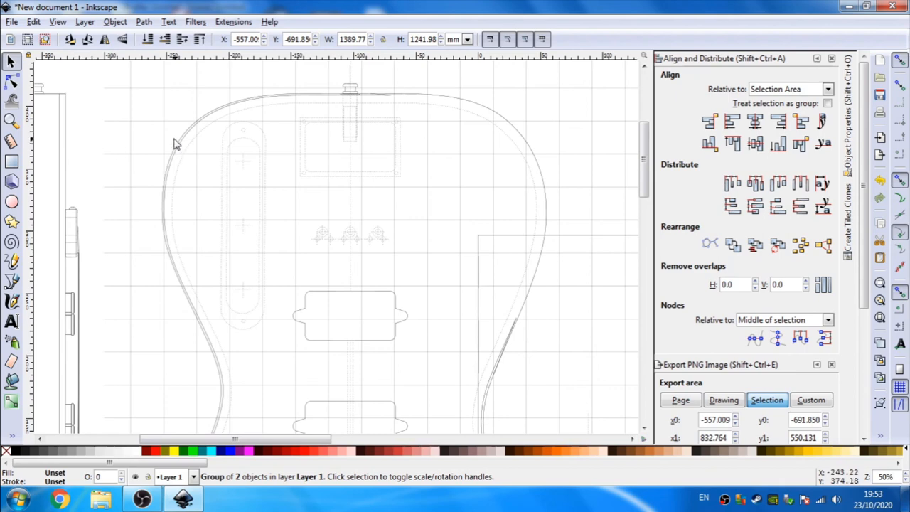
{"action": "mouse_move", "coordinate": [51, 126]}
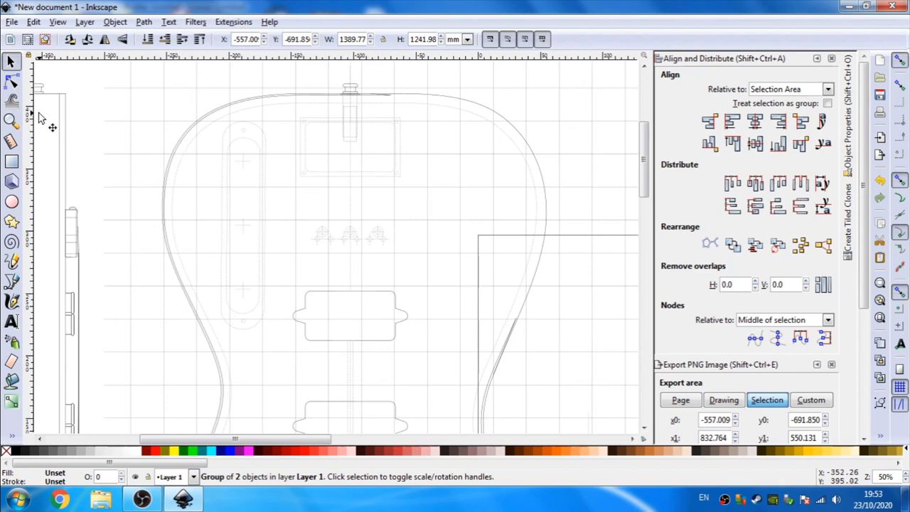
{"action": "mouse_move", "coordinate": [80, 150]}
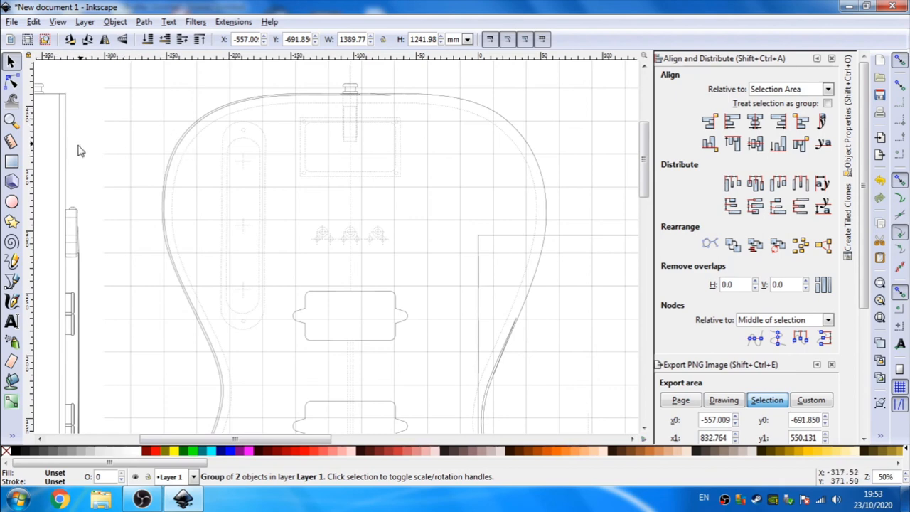
{"action": "mouse_move", "coordinate": [88, 179]}
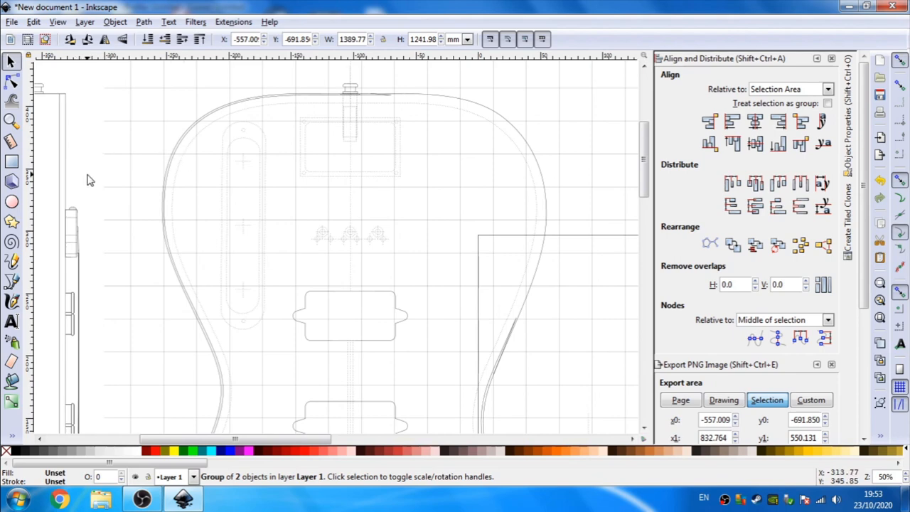